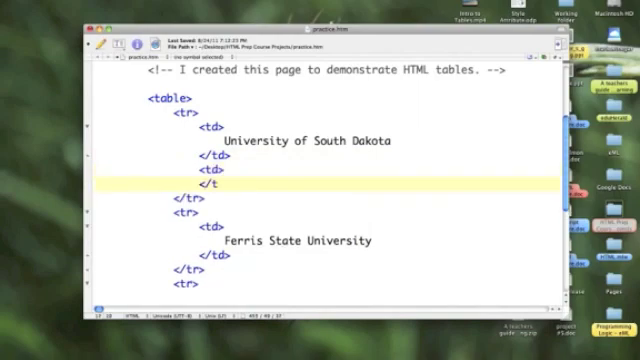
# Add a <td>Doctorate</td> degree cell to the University of South Dakota row.
pyautogui.write('d>')
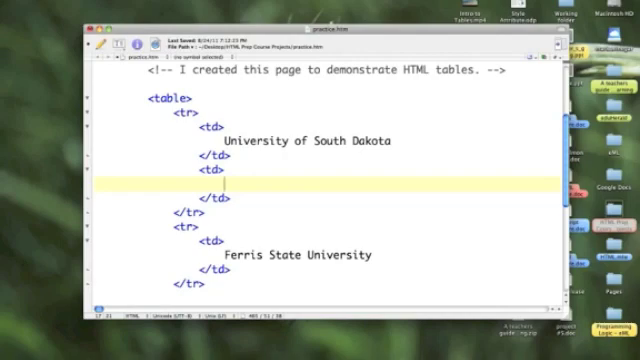
pyautogui.write('Doct')
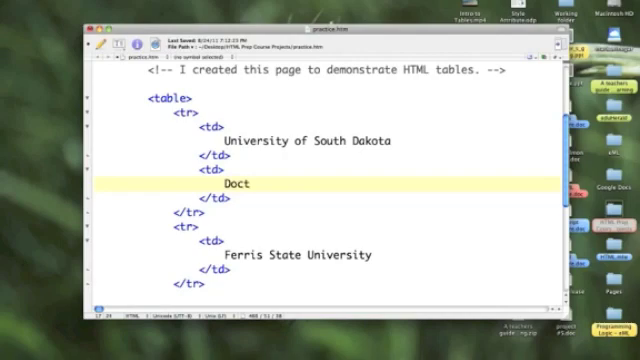
pyautogui.write('orate')
pyautogui.write('<t')
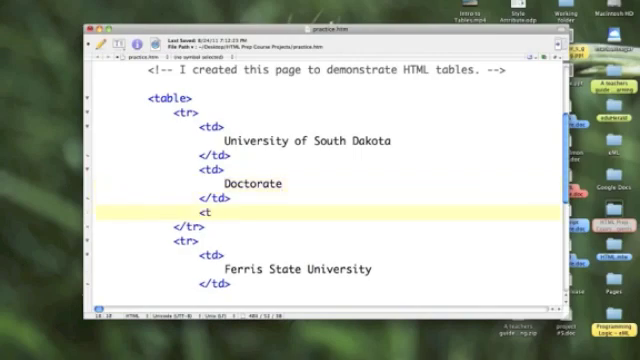
# Add a <td>2000</td> year cell after the Doctorate cell.
pyautogui.write('d>')
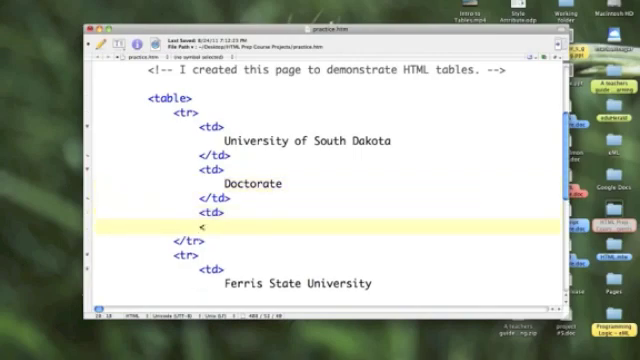
pyautogui.write('/td>')
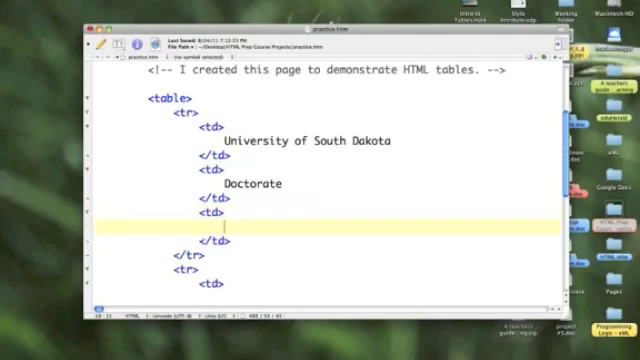
pyautogui.write('20')
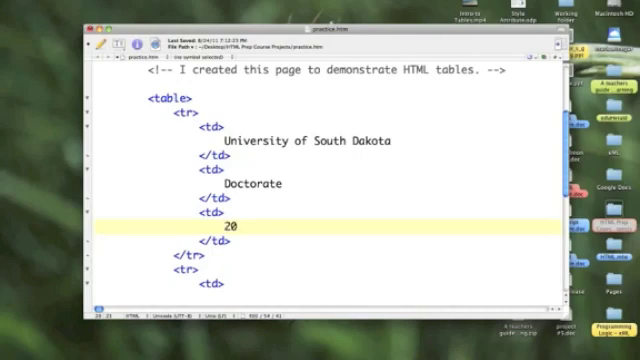
pyautogui.write('00')
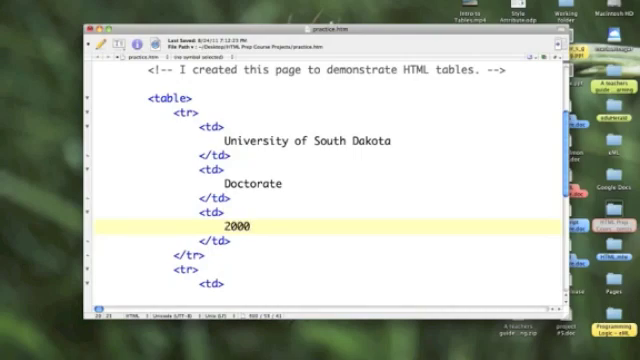
# Add a <td>Masters of Science</td> degree cell to the Ferris State University row.
pyautogui.scroll(-3)
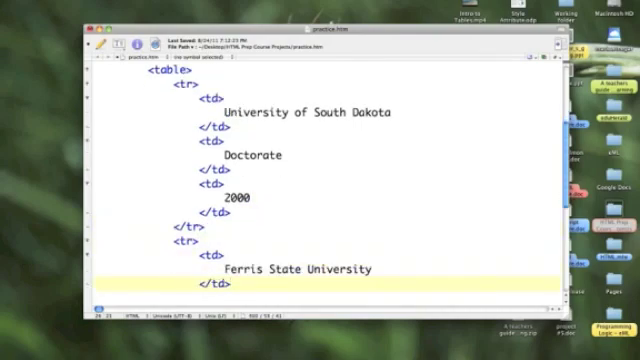
pyautogui.scroll(-3)
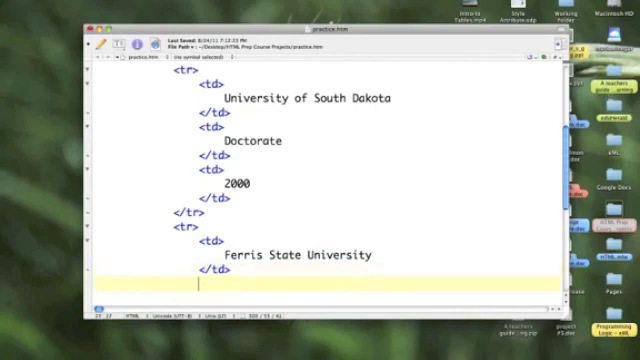
pyautogui.write('<td>')
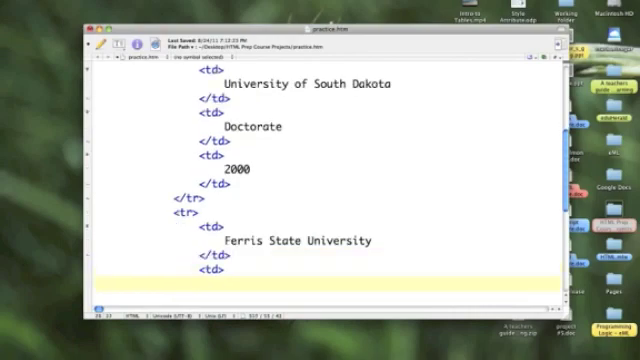
pyautogui.write('</td>')
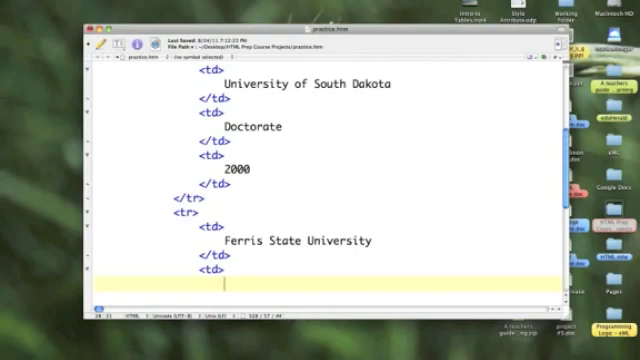
pyautogui.write('Masters o')
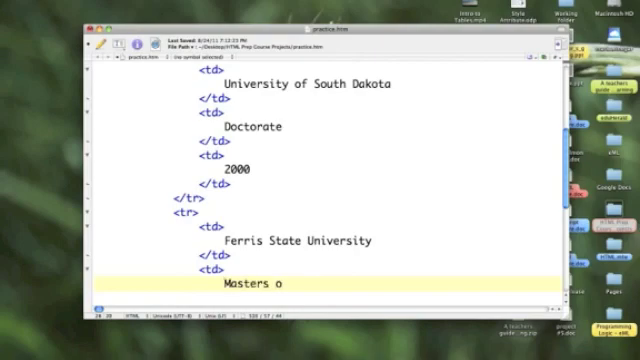
pyautogui.write('f Science')
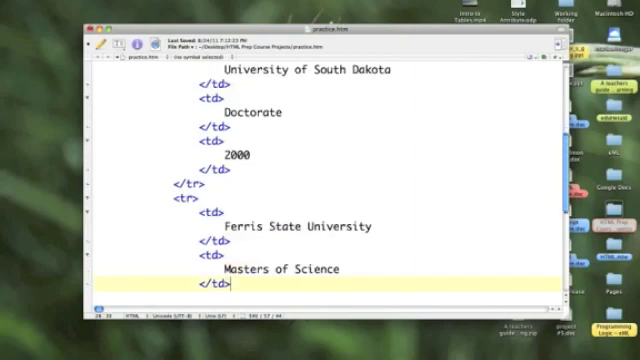
# Start a new year cell for Ferris State University beginning with 19.
pyautogui.write('<')
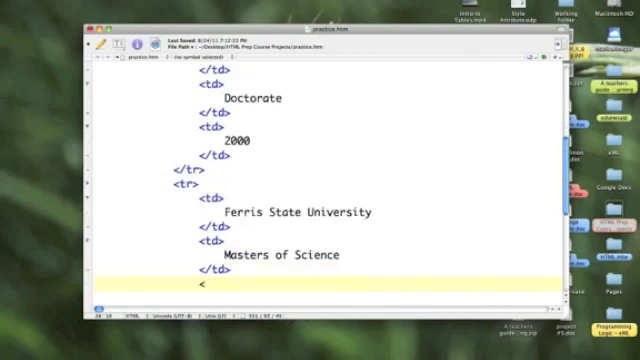
pyautogui.write('td>')
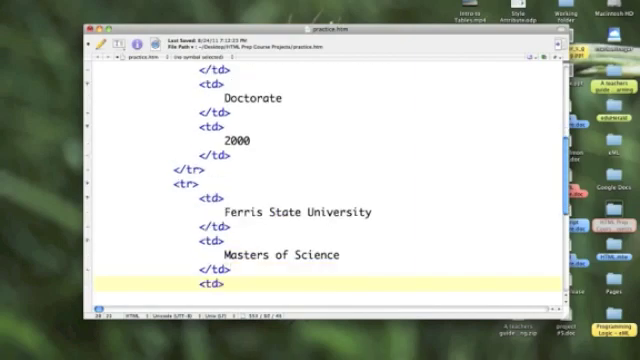
pyautogui.scroll(-3)
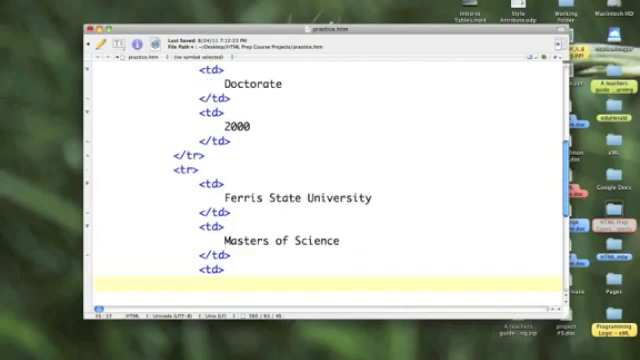
pyautogui.write('</td')
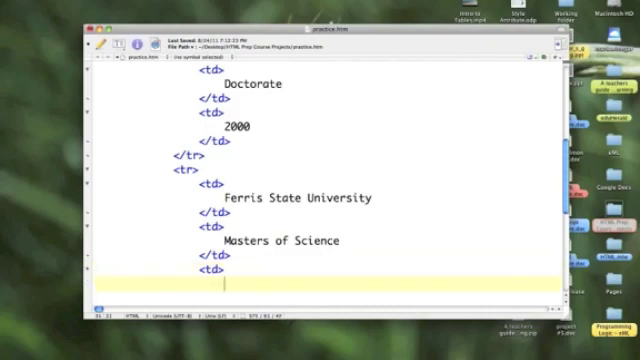
pyautogui.write('1987')
pyautogui.write('<')
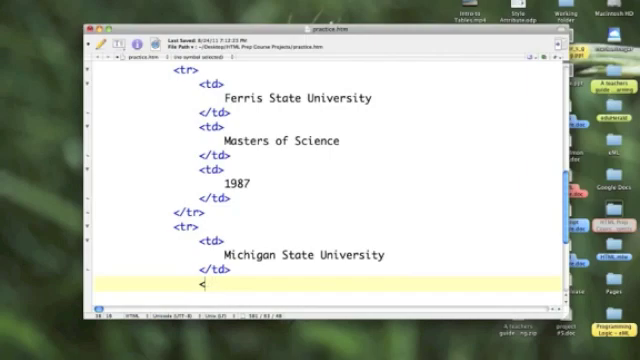
# Finish the 1987 cell, then add a Bachelor of Arts degree cell for Michigan State University.
pyautogui.write('td>')
pyautogui.write('</t')
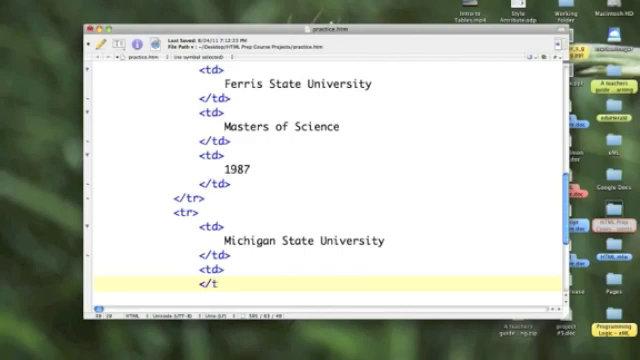
pyautogui.write('d>')
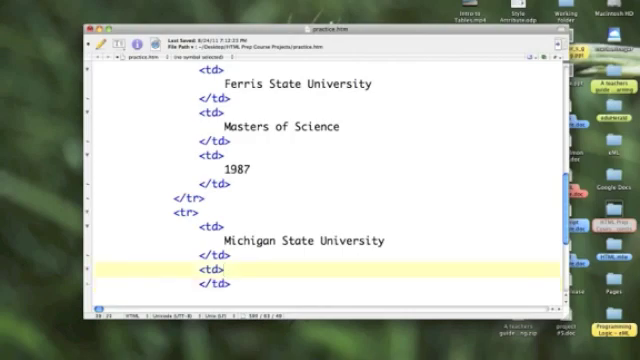
pyautogui.write('B')
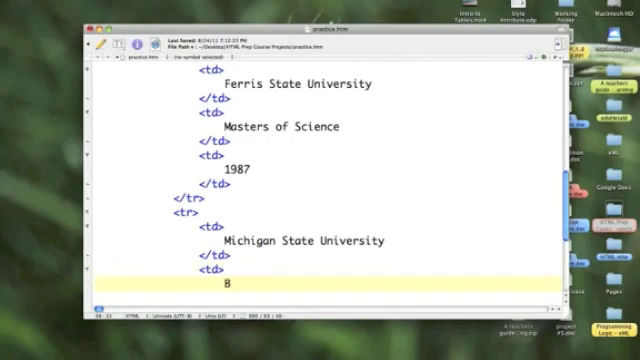
pyautogui.write('achelor')
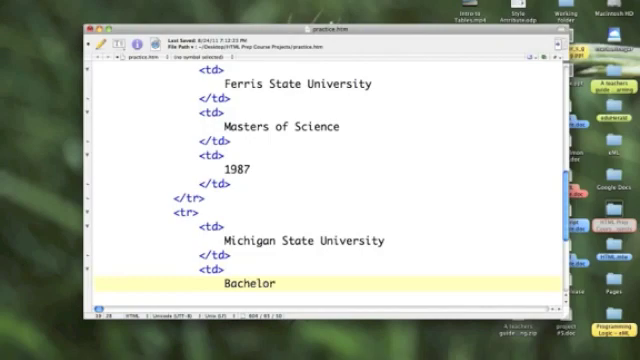
pyautogui.write('of Ar')
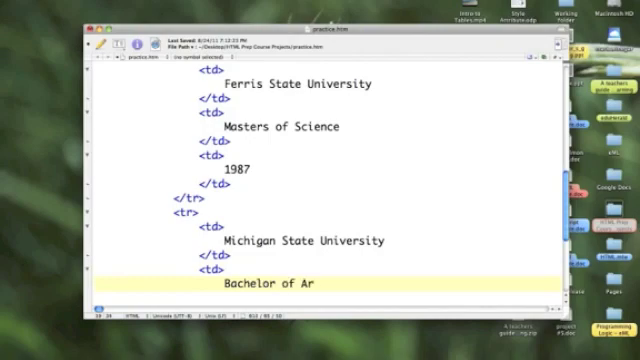
pyautogui.write('ts')
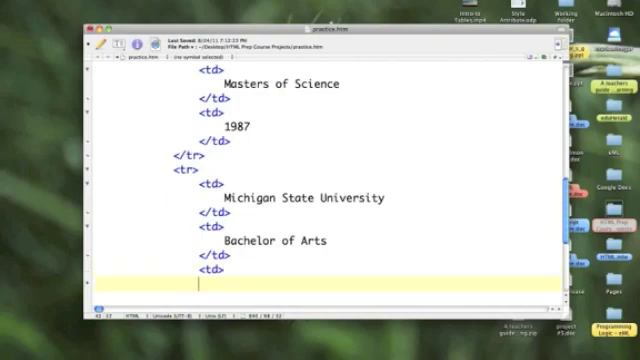
# Fill the Michigan State University year cell with 1975.
pyautogui.write('1')
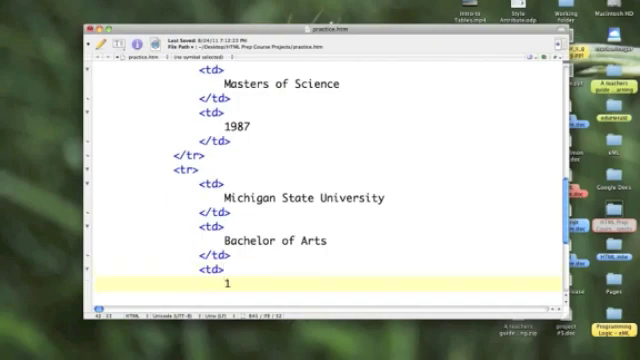
pyautogui.write('975')
pyautogui.write('Lansing Community College')
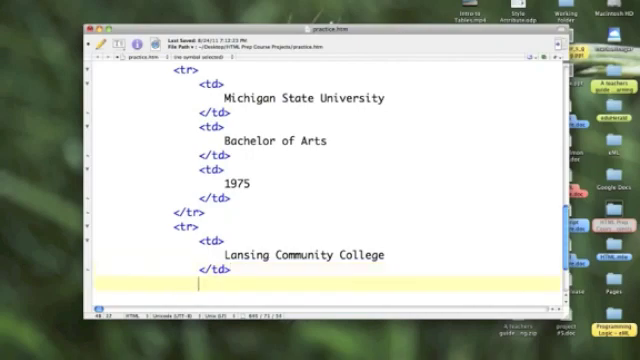
# Add an Associates degree cell to the Lansing Community College row.
pyautogui.write('<td>')
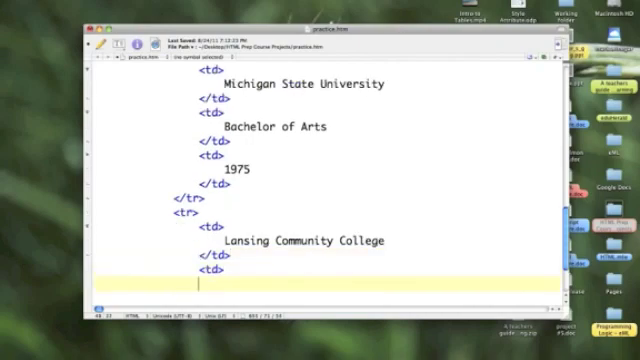
pyautogui.write('</t')
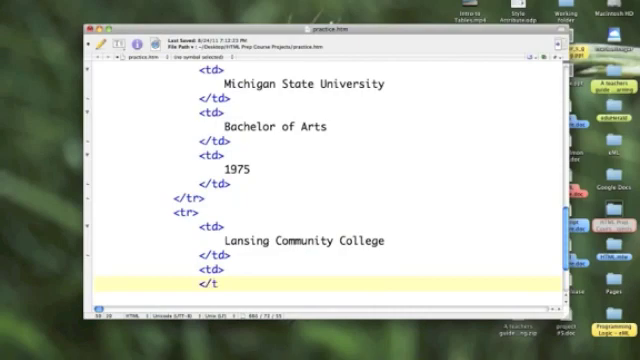
pyautogui.write('d>')
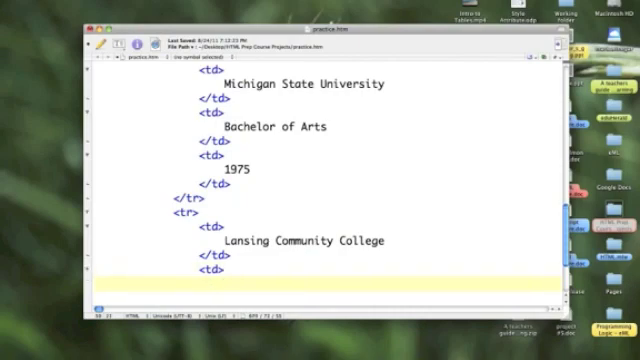
pyautogui.write('Associates')
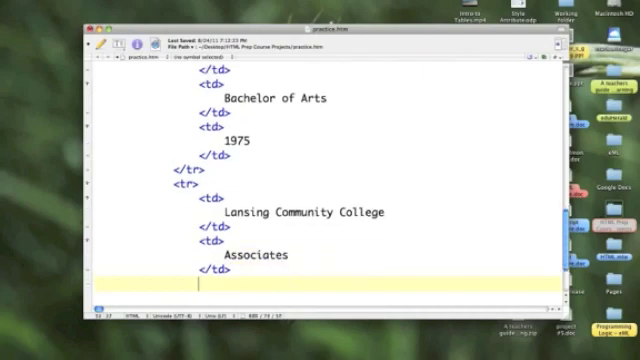
# Add a <td>1972</td> year cell to the Lansing Community College row.
pyautogui.write('<')
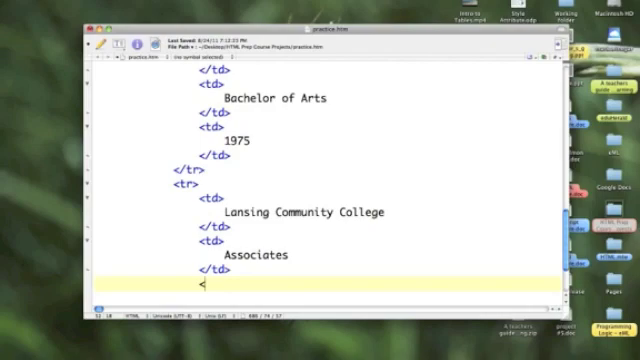
pyautogui.write('td>')
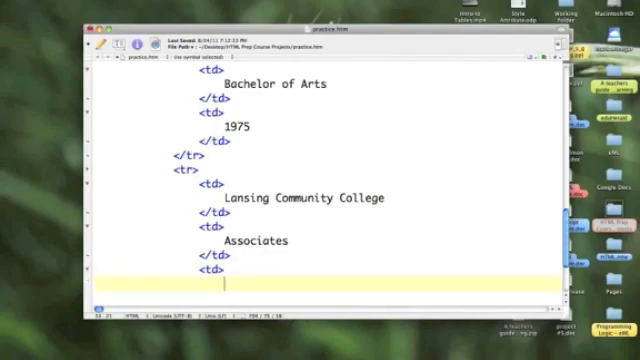
pyautogui.write('197')
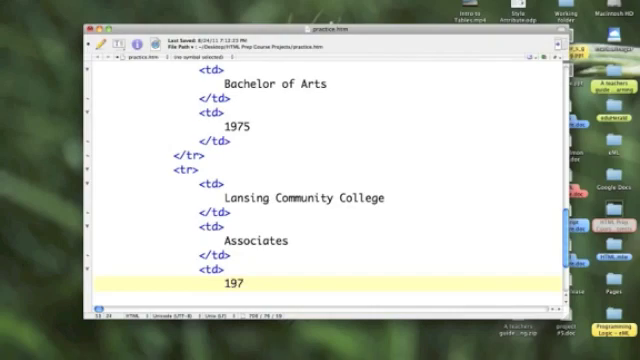
pyautogui.write('2')
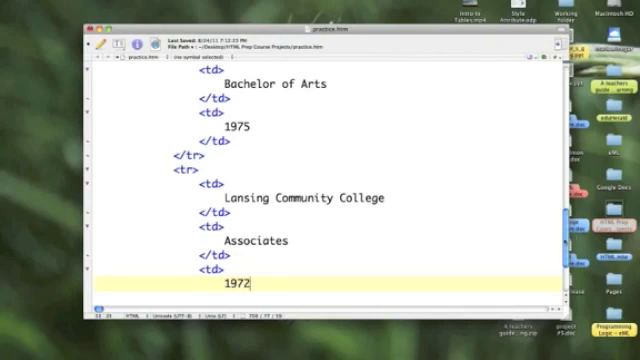
pyautogui.scroll(-3)
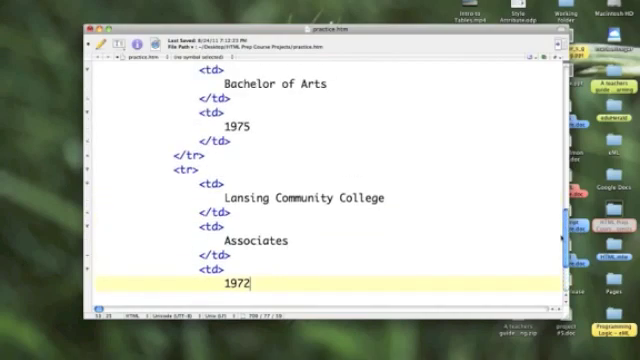
pyautogui.scroll(-3)
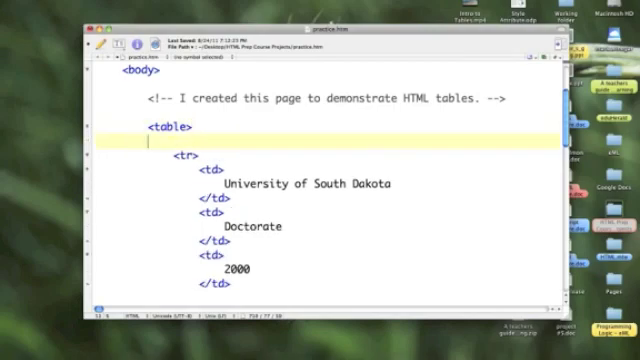
# Insert a new empty <tr></tr> row right after the <table> tag.
pyautogui.write('t')
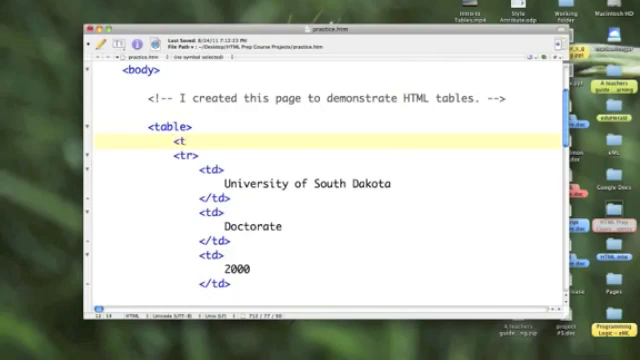
pyautogui.click(184, 148)
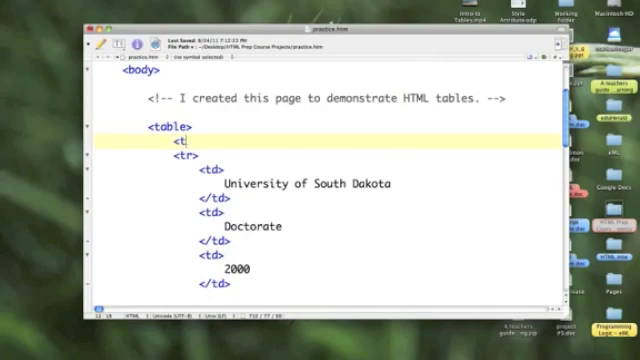
pyautogui.write('t>')
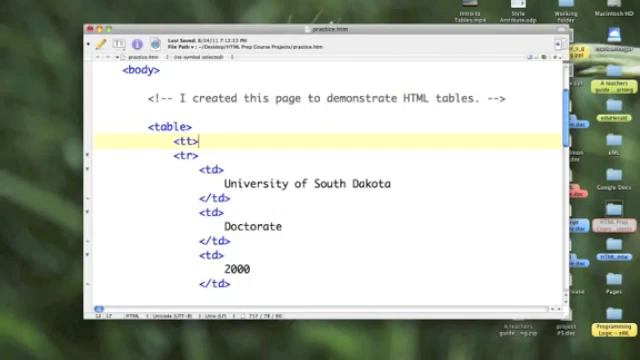
pyautogui.write('r')
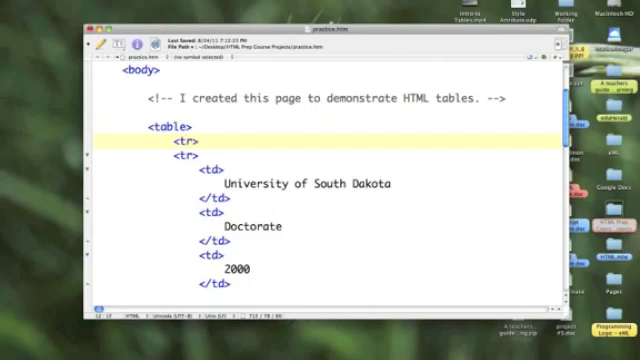
pyautogui.write('</t')
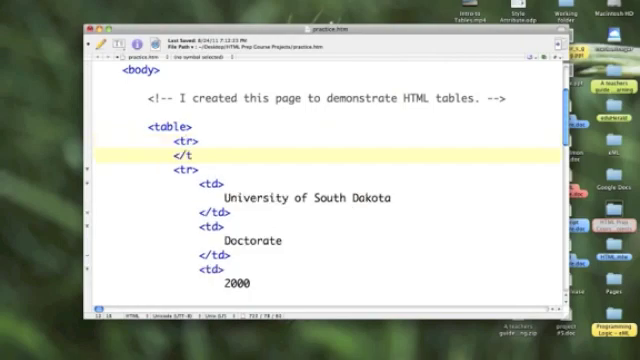
pyautogui.write('r>')
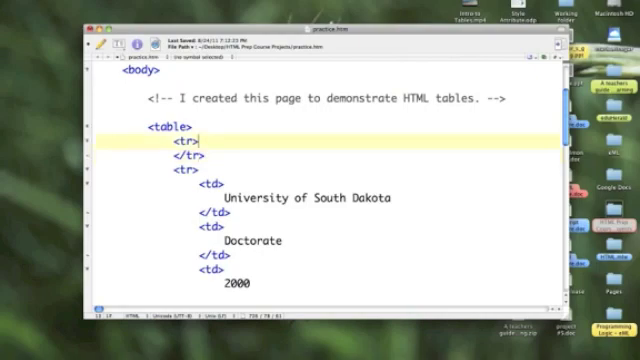
# Fill the new row with <td>School</td> and a second empty <td></td> cell.
pyautogui.write('<td>')
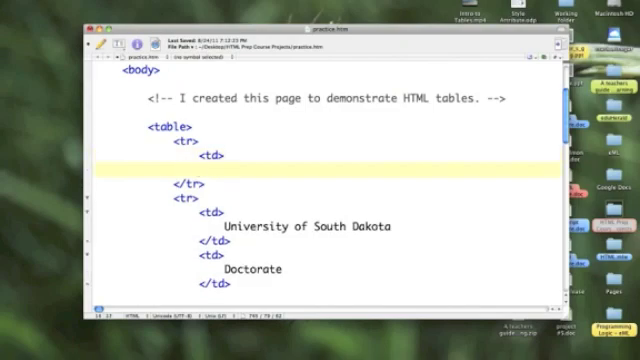
pyautogui.write('</td>')
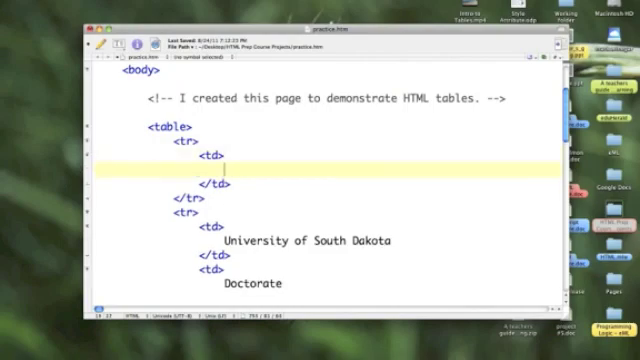
pyautogui.write('Schools')
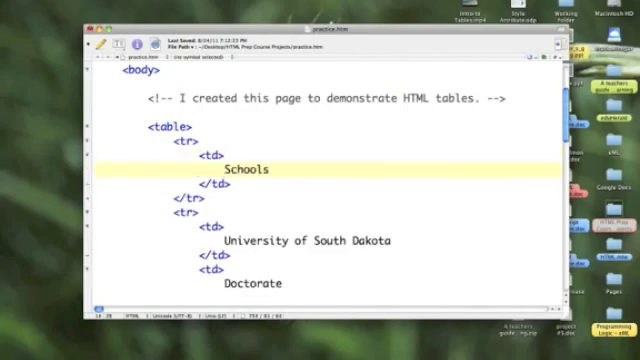
pyautogui.press('Backspace')
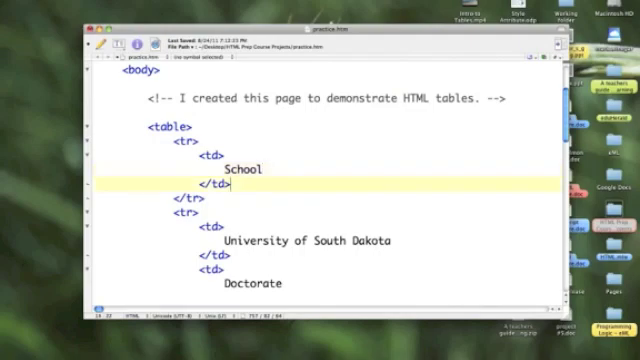
pyautogui.write('<')
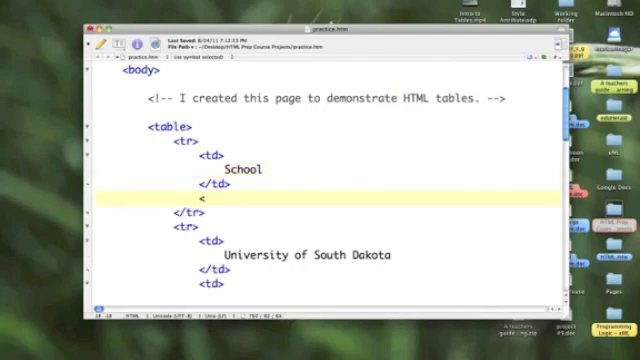
pyautogui.write('td>')
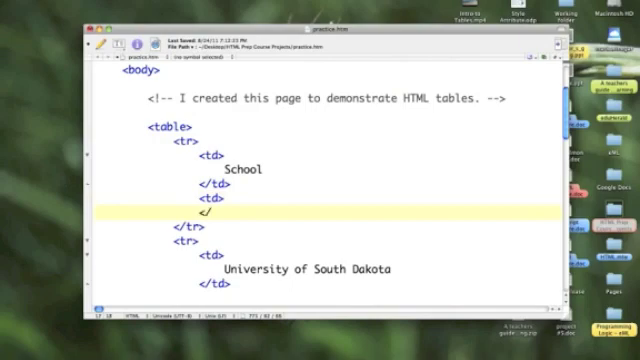
pyautogui.write('/td>')
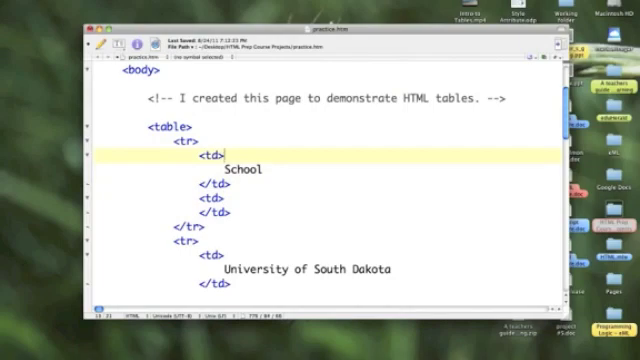
# Change the first row's cells to th and add Degree and Year heading cells.
pyautogui.write('h')
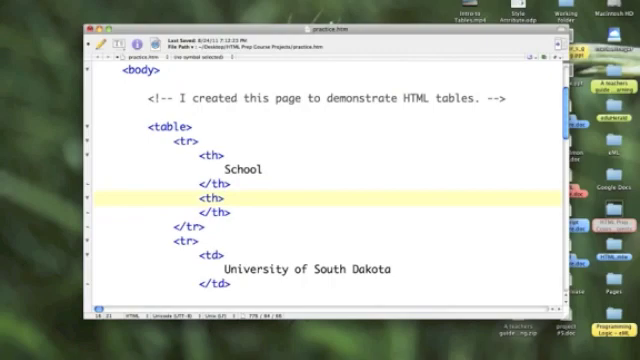
pyautogui.press('Return')
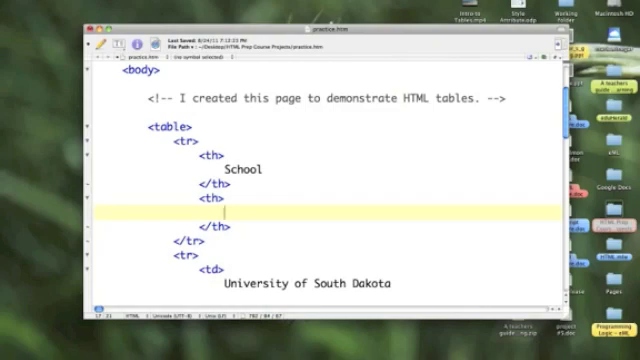
pyautogui.write('Degree')
pyautogui.write('<th>')
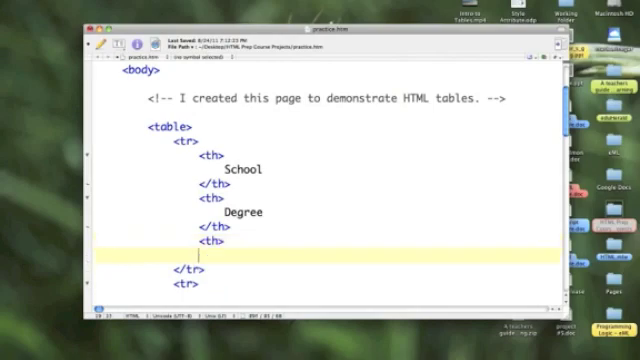
pyautogui.write('</t')
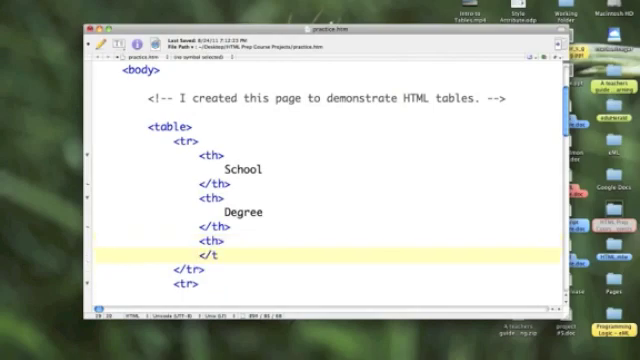
pyautogui.write('h>')
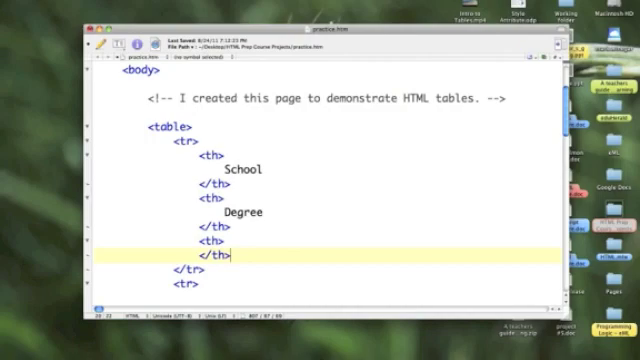
pyautogui.press('Return')
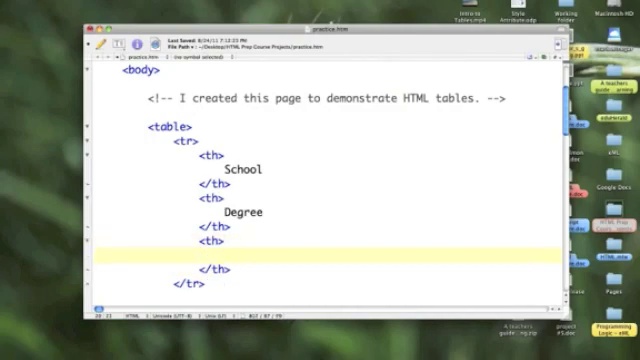
pyautogui.write('Year')
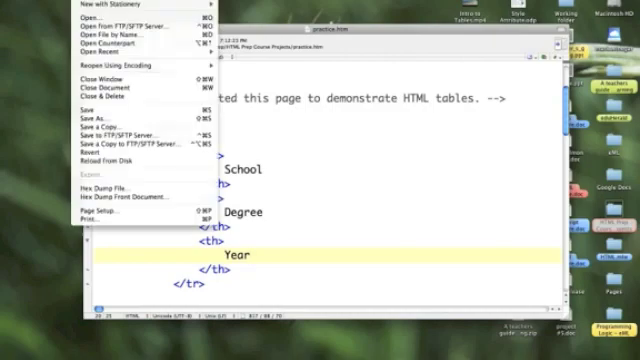
pyautogui.moveTo(100, 104)
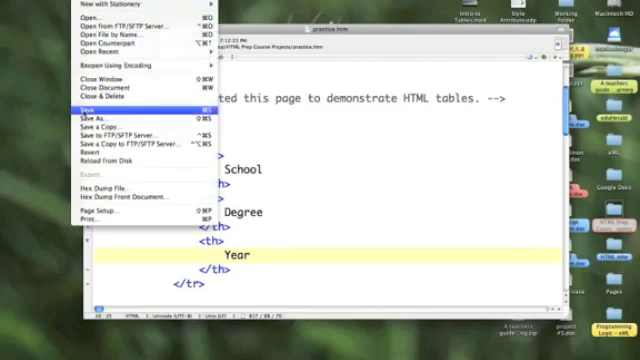